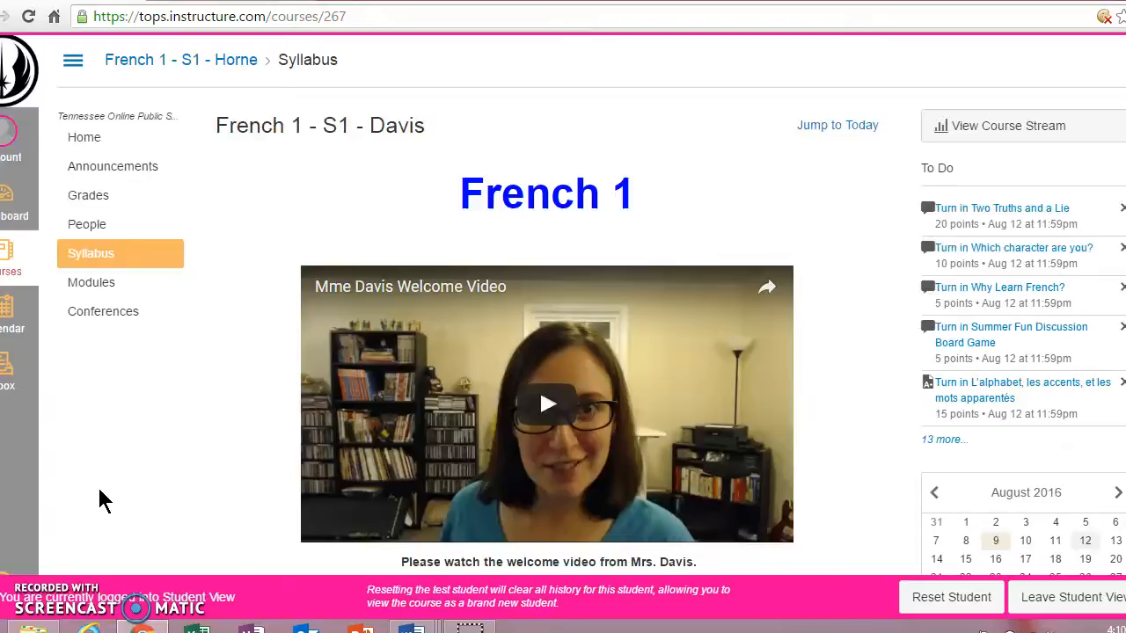
mouse_move(436, 264)
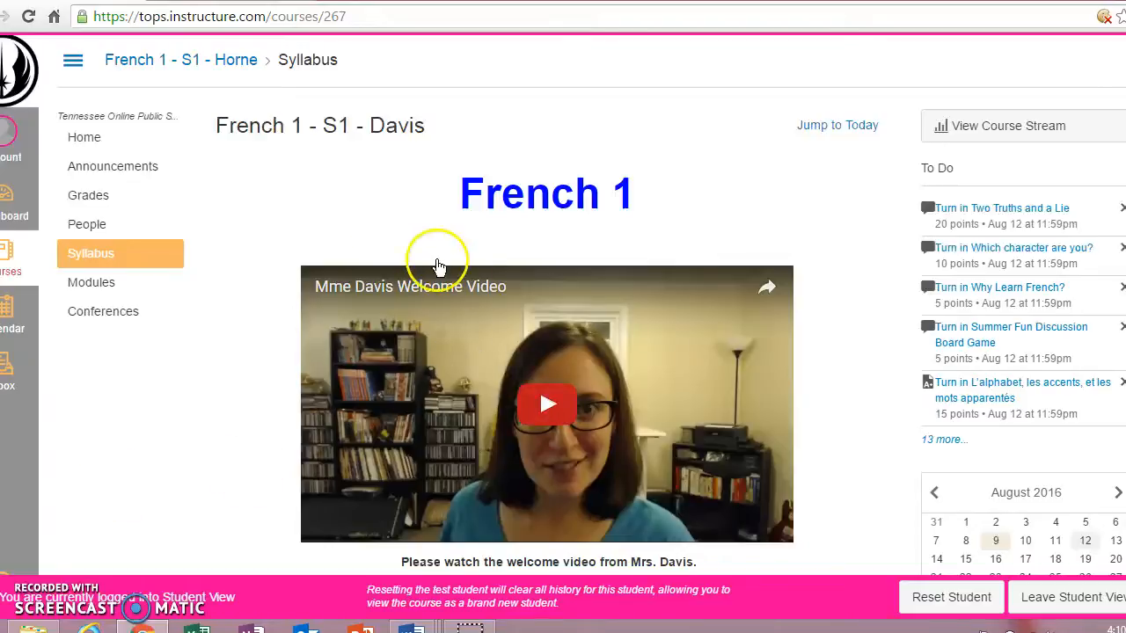
mouse_move(268, 289)
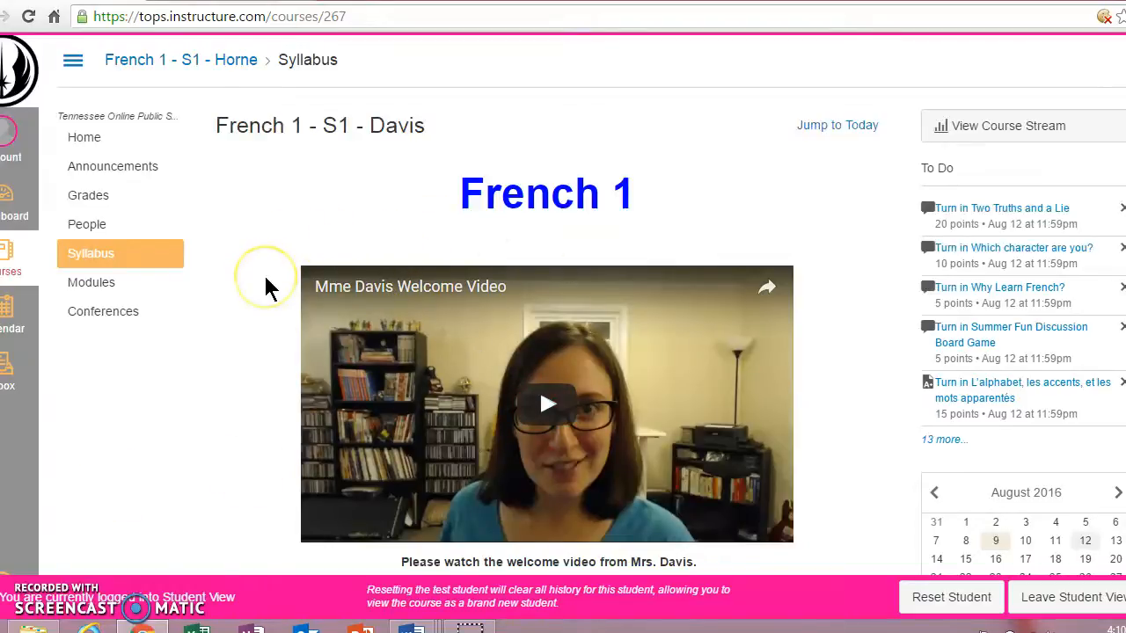
mouse_move(271, 288)
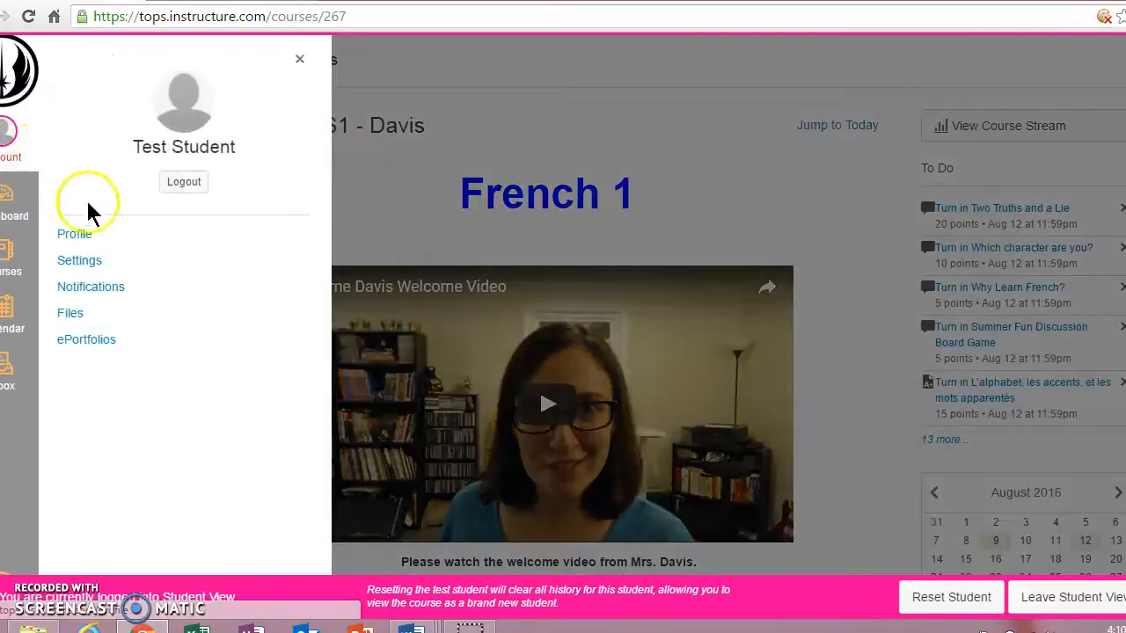
mouse_move(193, 123)
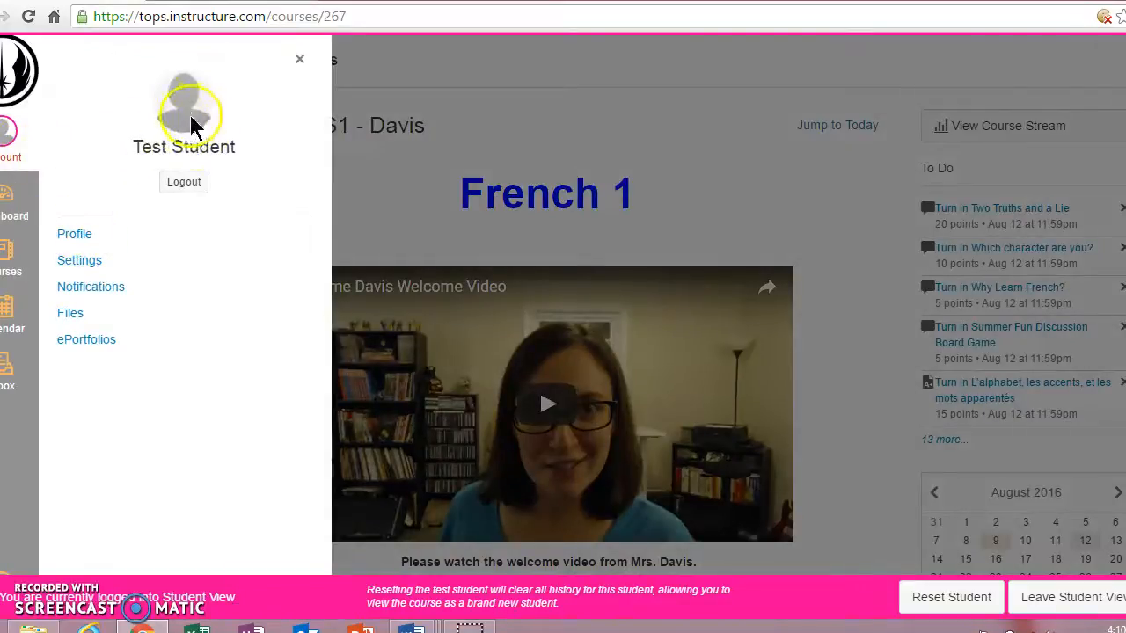
mouse_move(95, 212)
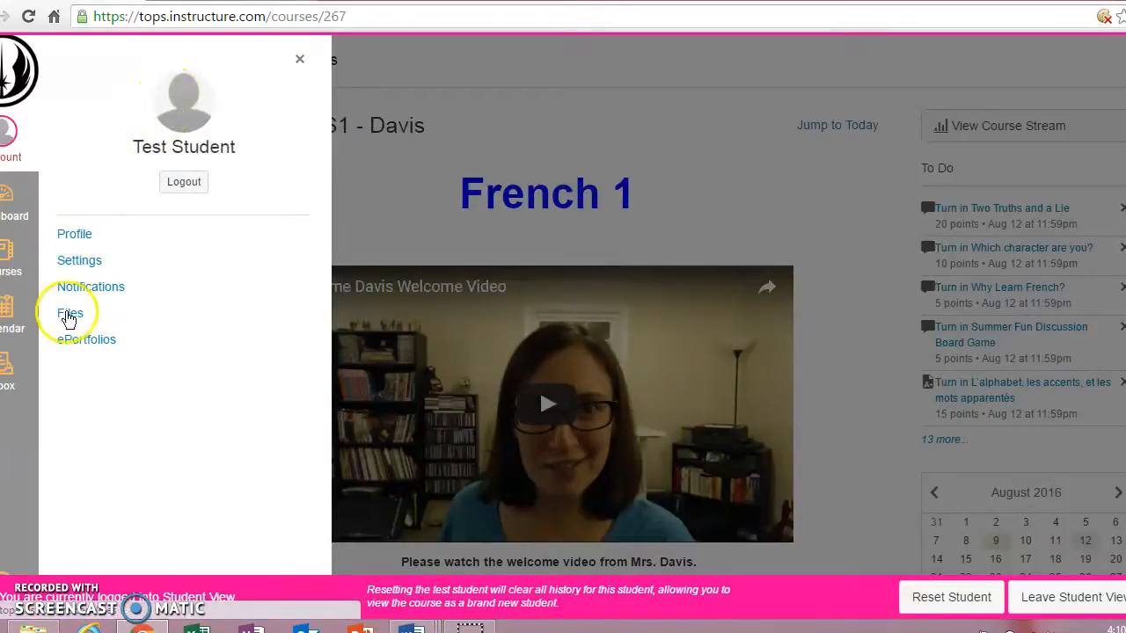
- Go to the personal Files area from the Account panel, showing an empty My Files folder
left_click(71, 313)
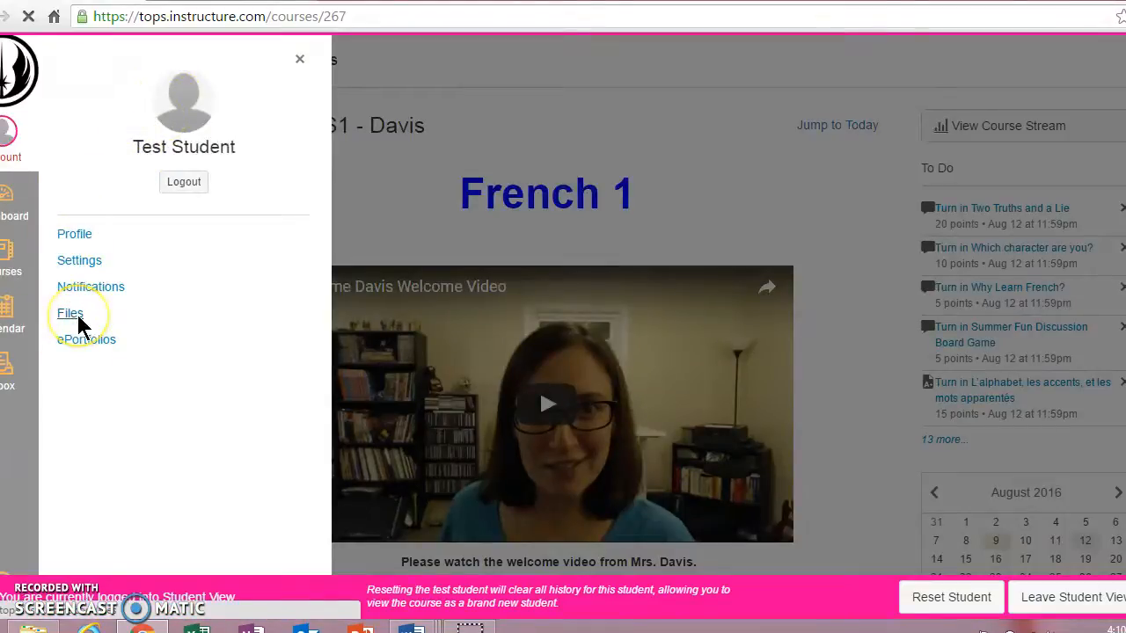
left_click(70, 313)
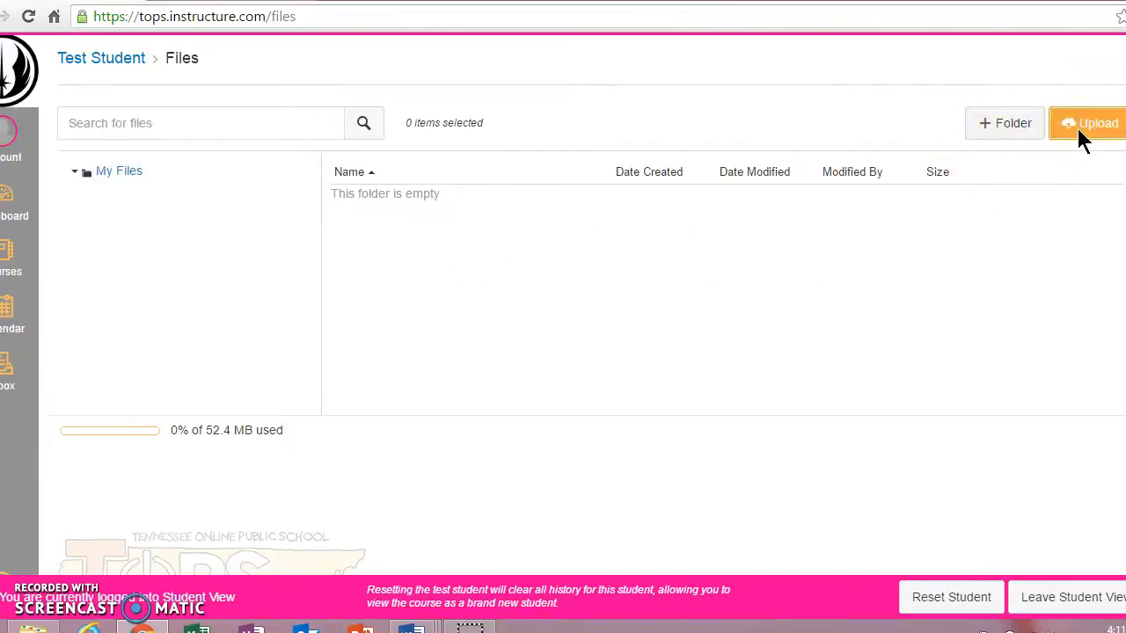
- Upload rocky.jpg from the Desktop into My Files
left_click(1090, 124)
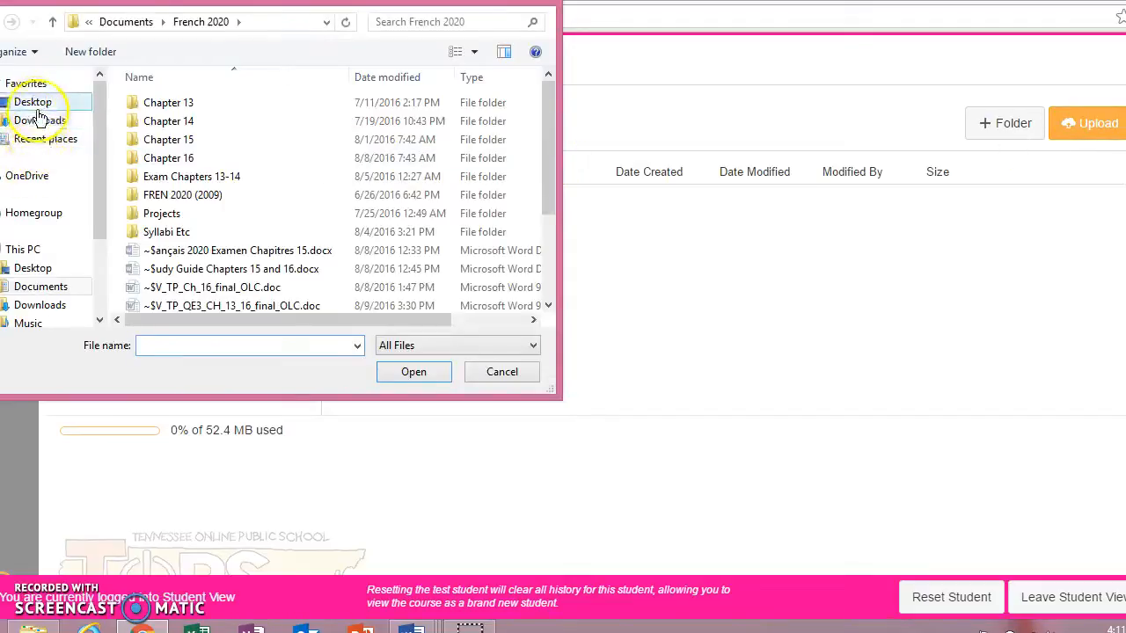
left_click(32, 102)
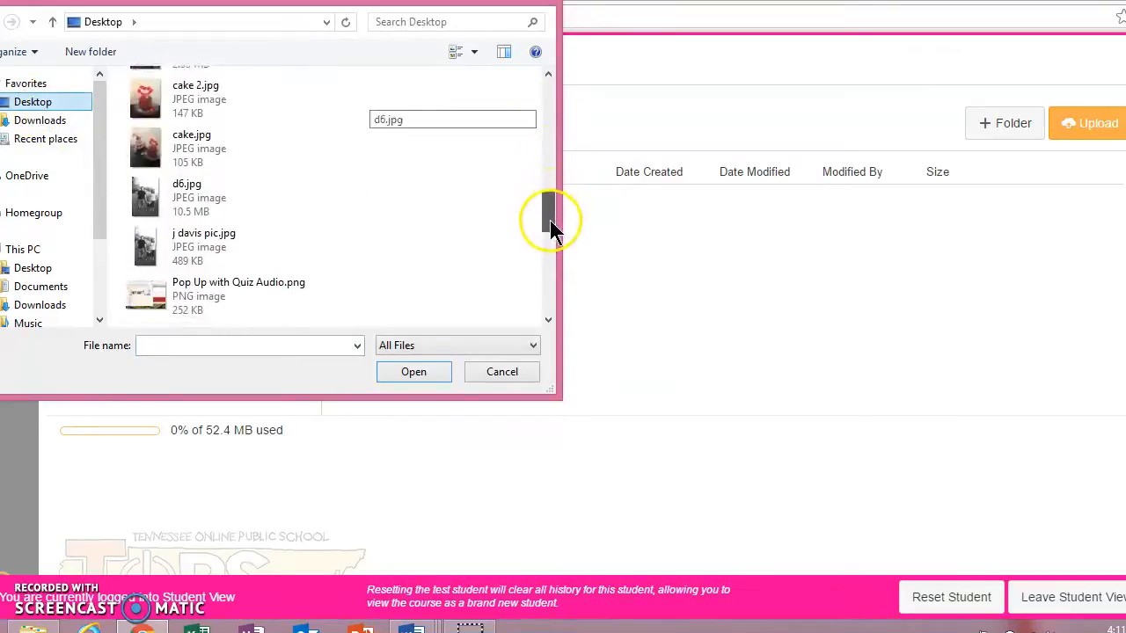
scroll("down", 3)
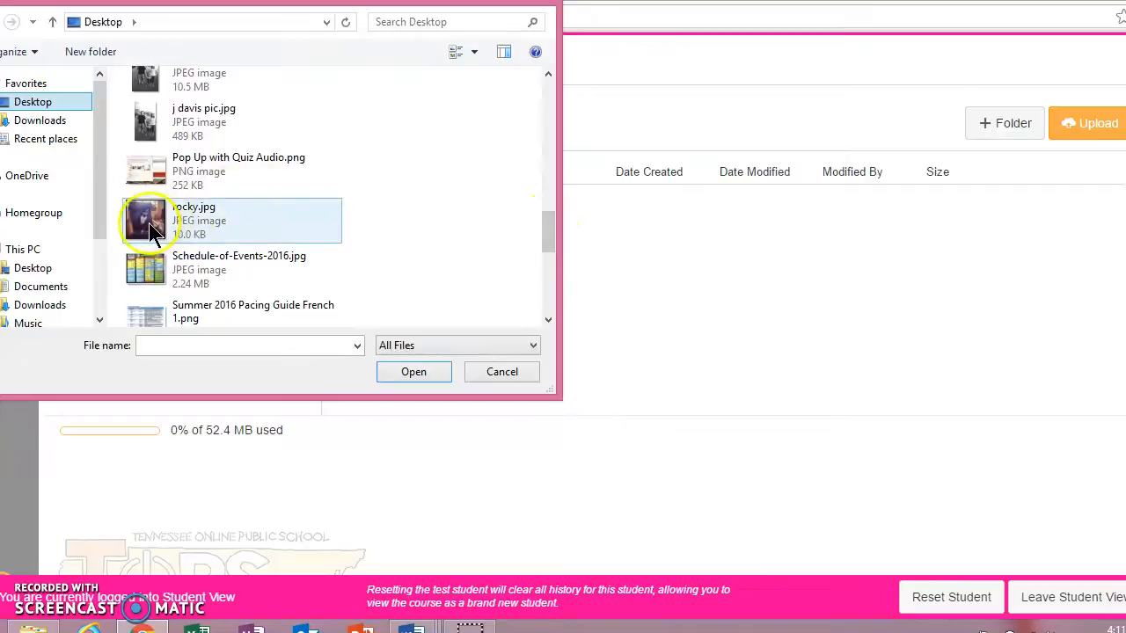
left_click(502, 371)
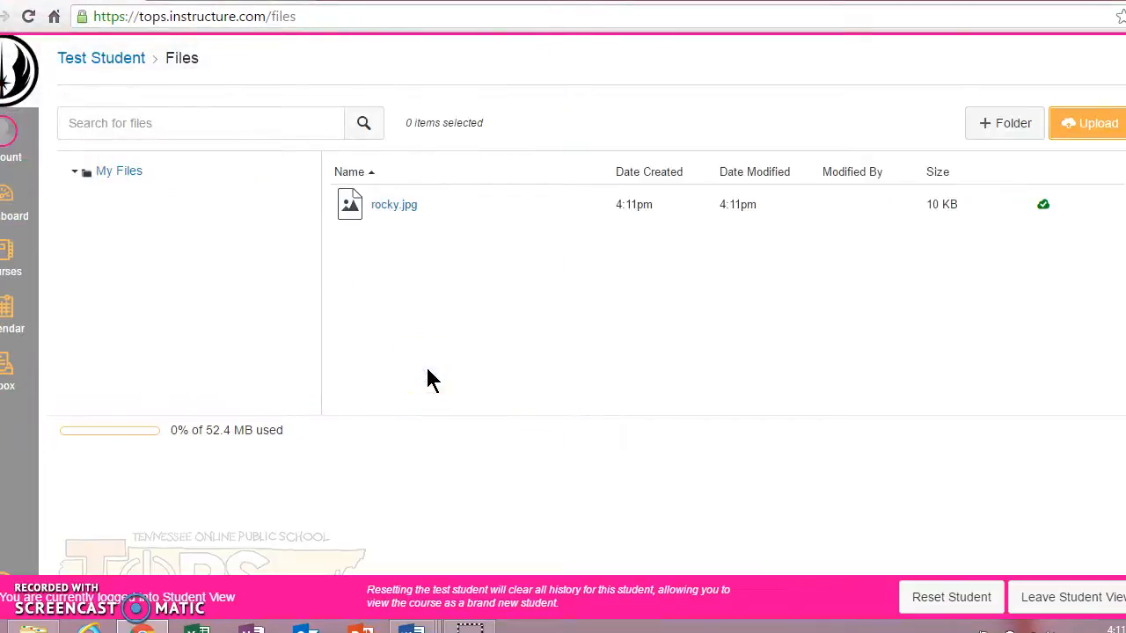
left_click(429, 355)
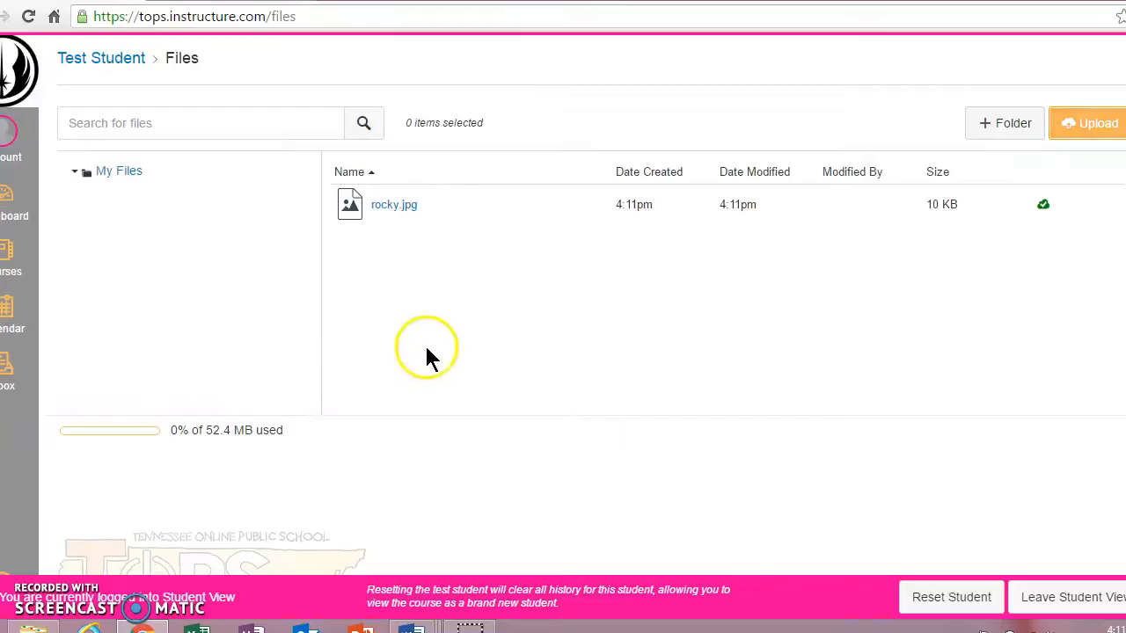
mouse_move(14, 263)
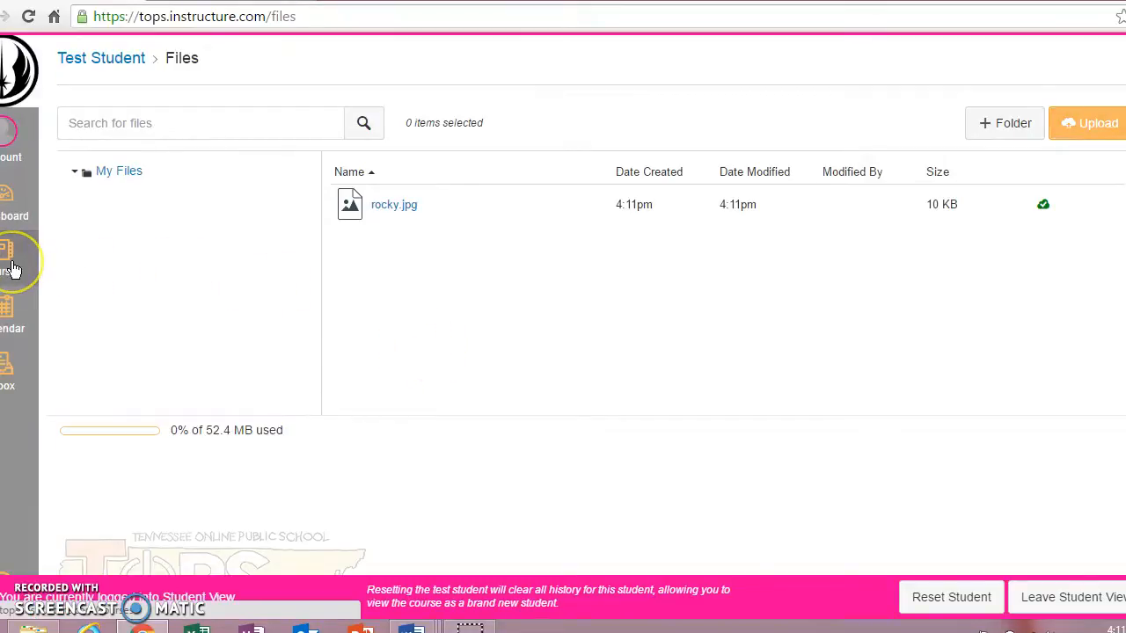
left_click(14, 263)
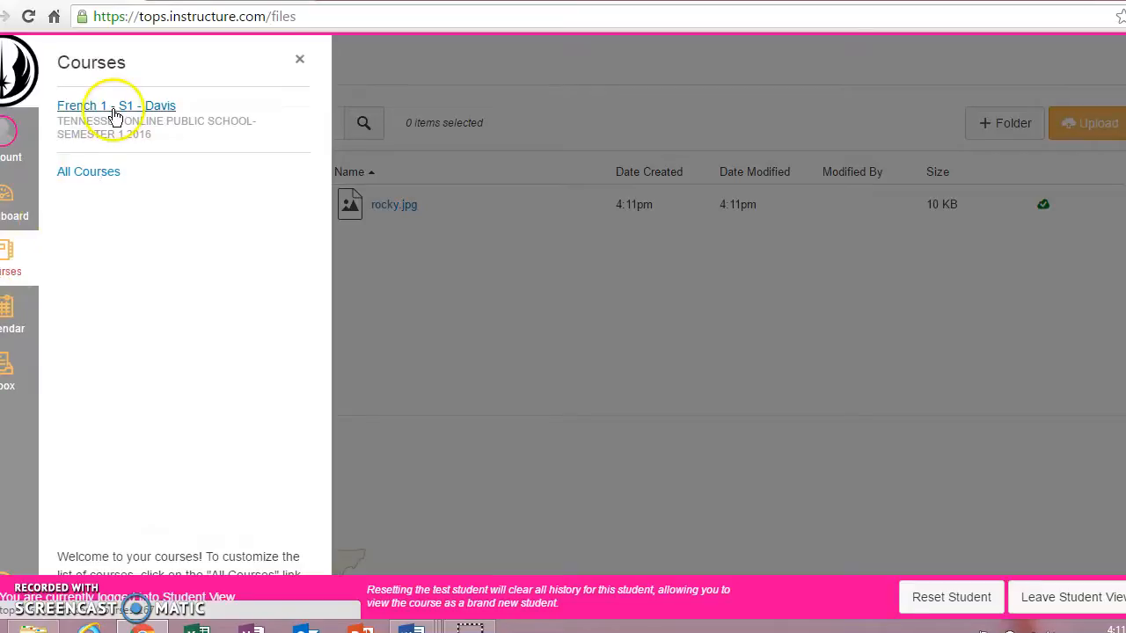
left_click(116, 105)
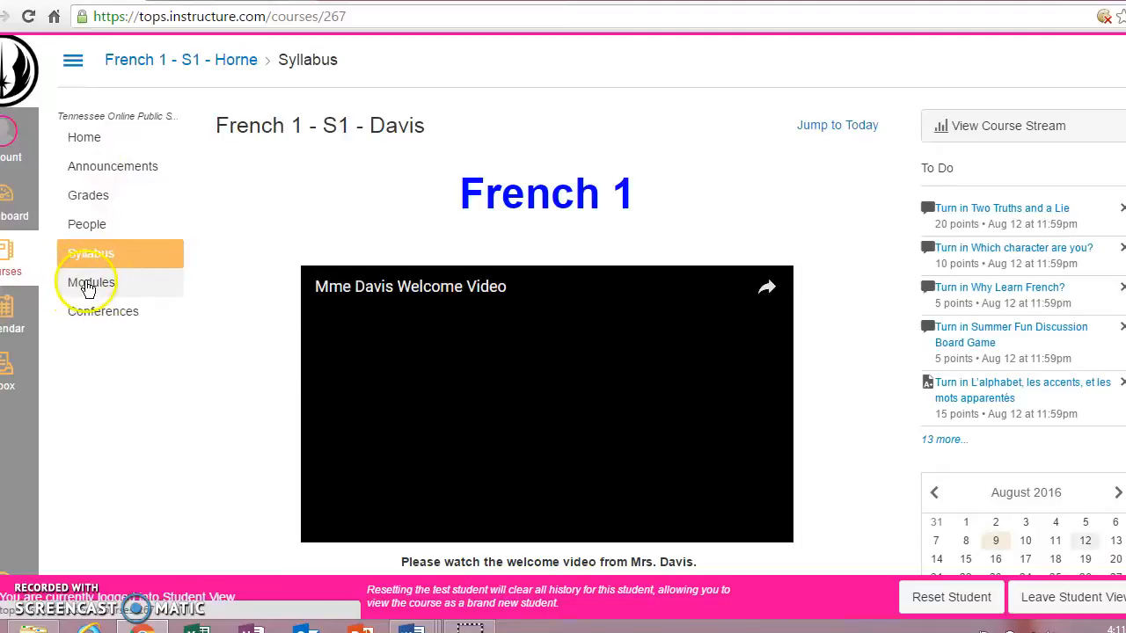
left_click(91, 281)
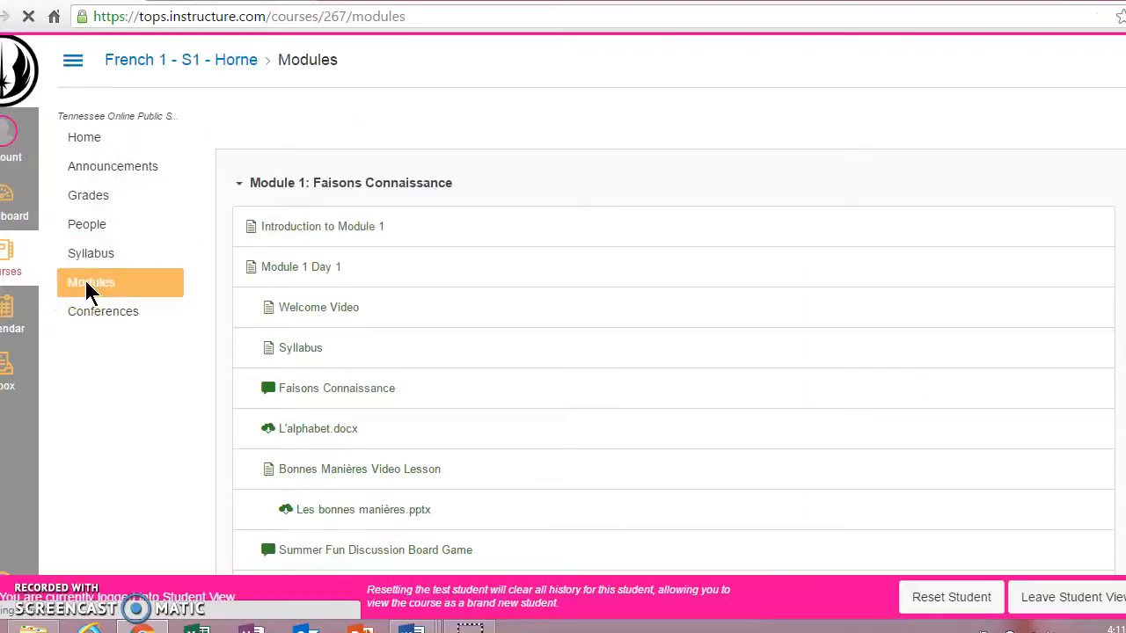
scroll("down", 3)
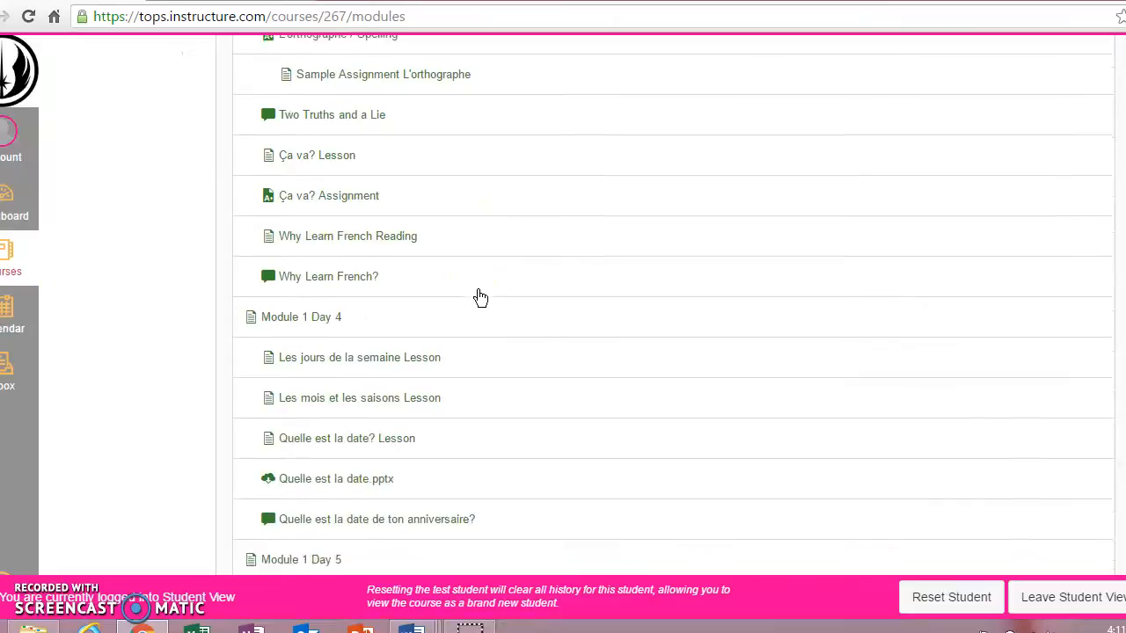
scroll("down", 3)
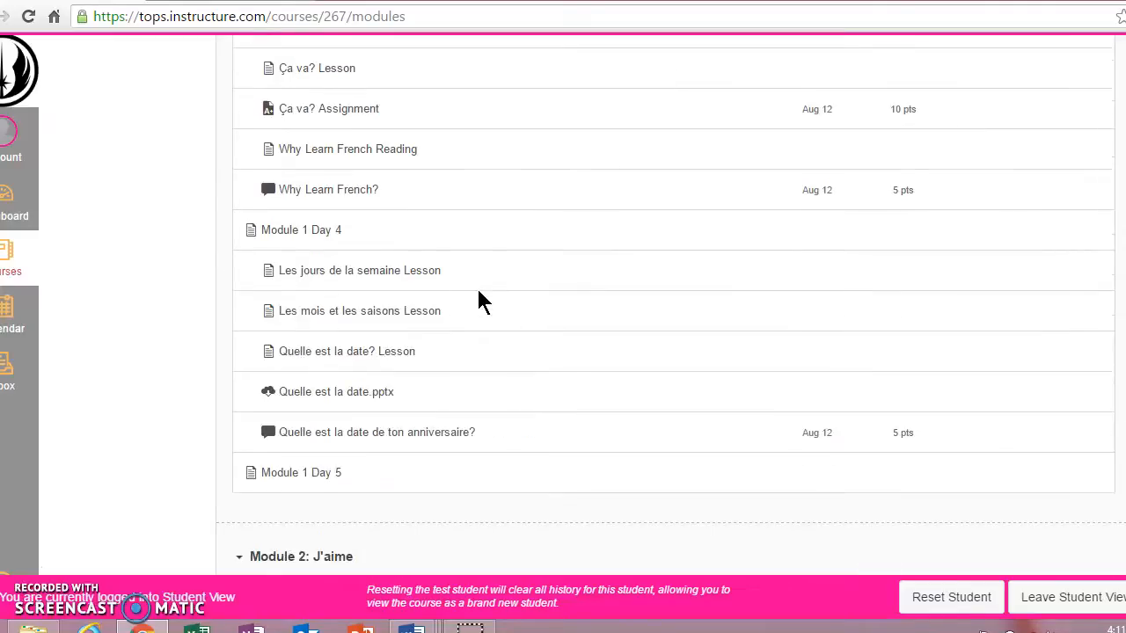
scroll("down", 3)
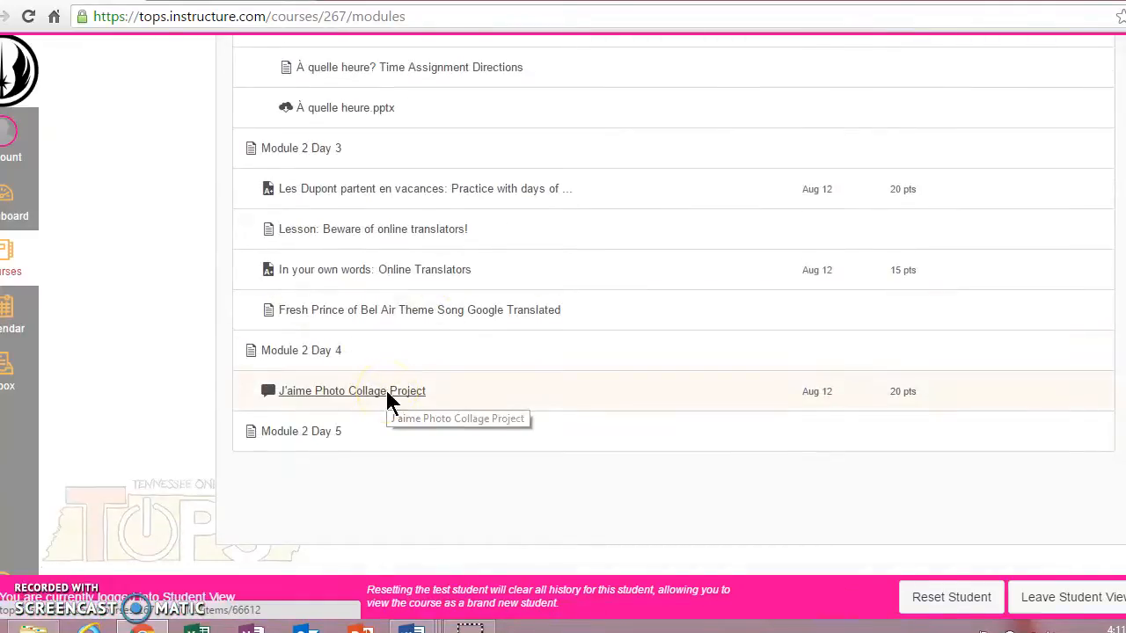
- Enter the J'aime Photo Collage Project discussion and begin a new reply below the prompt
left_click(352, 390)
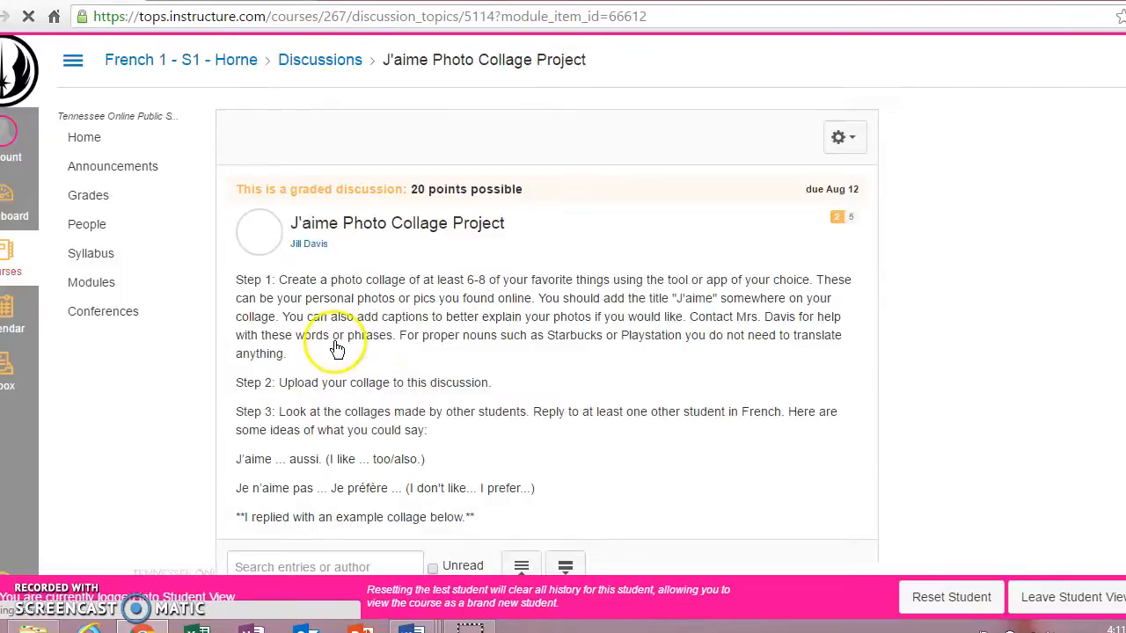
scroll("down", 3)
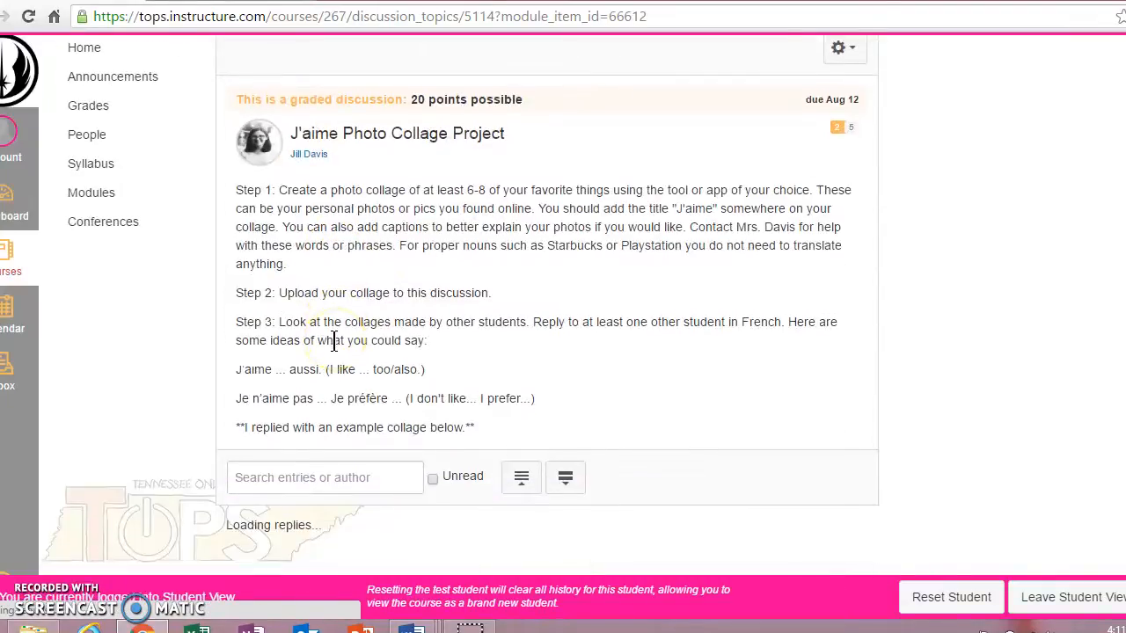
scroll("down", 3)
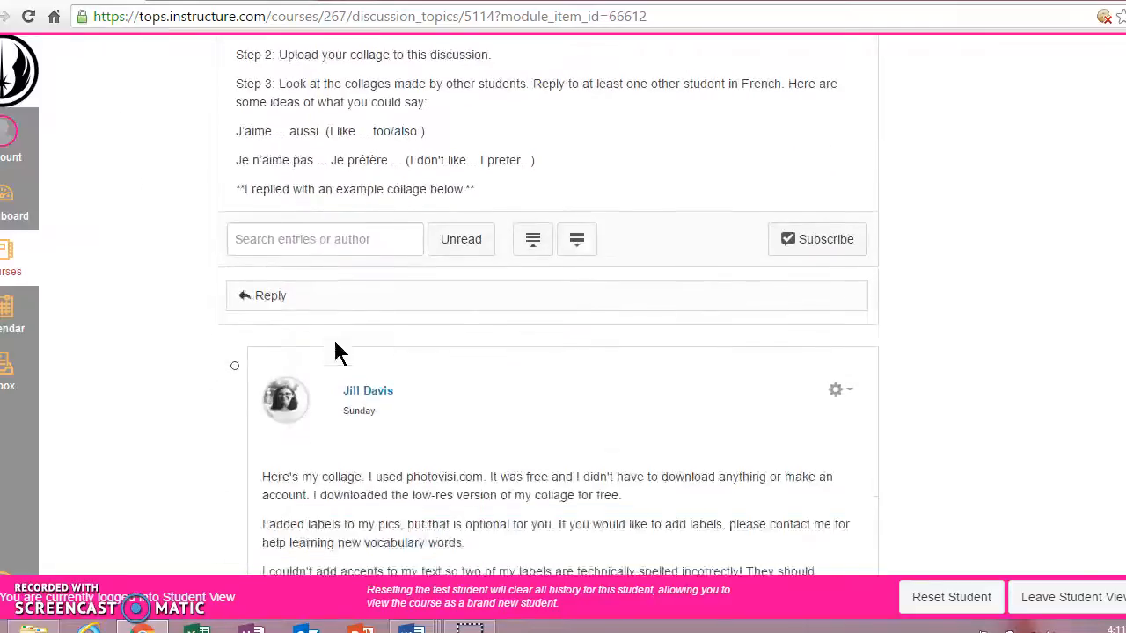
left_click(270, 295)
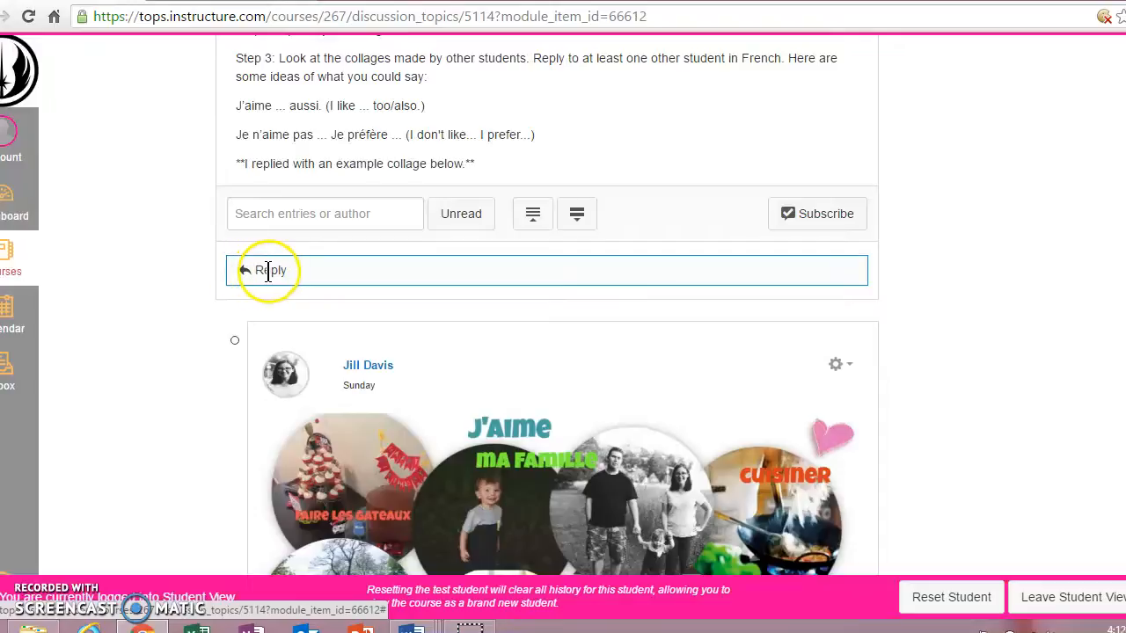
left_click(272, 271)
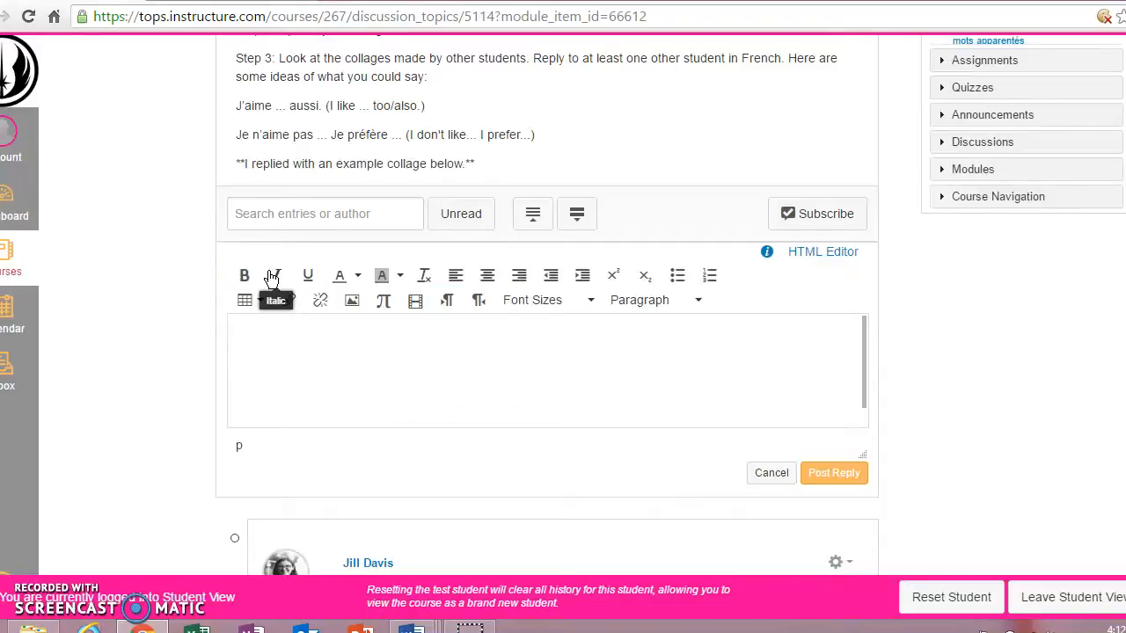
mouse_move(247, 299)
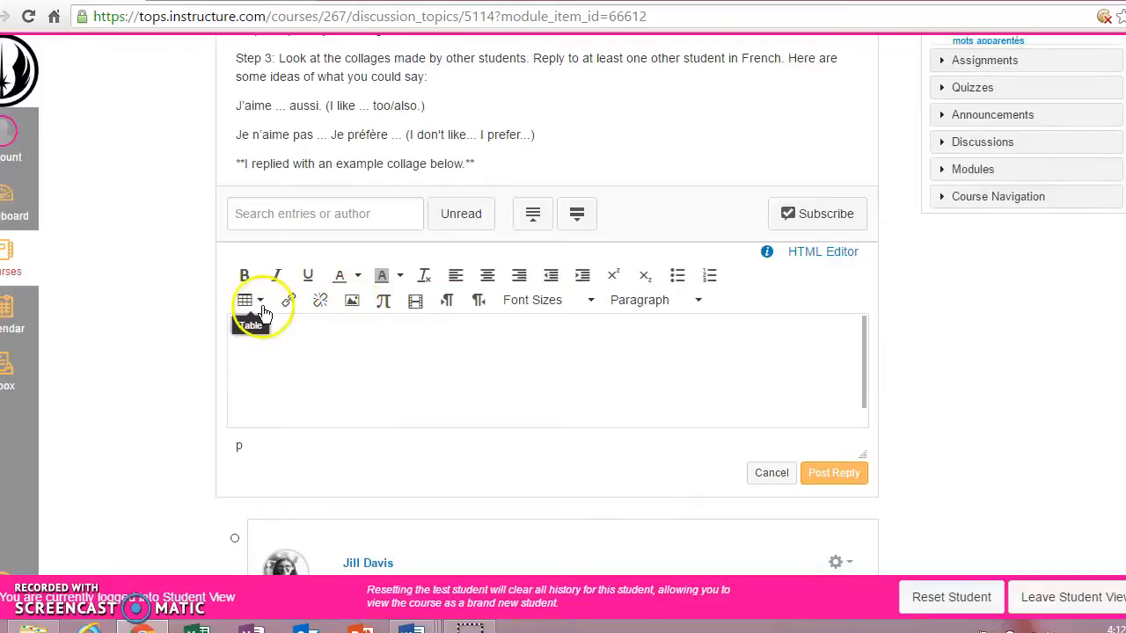
mouse_move(352, 301)
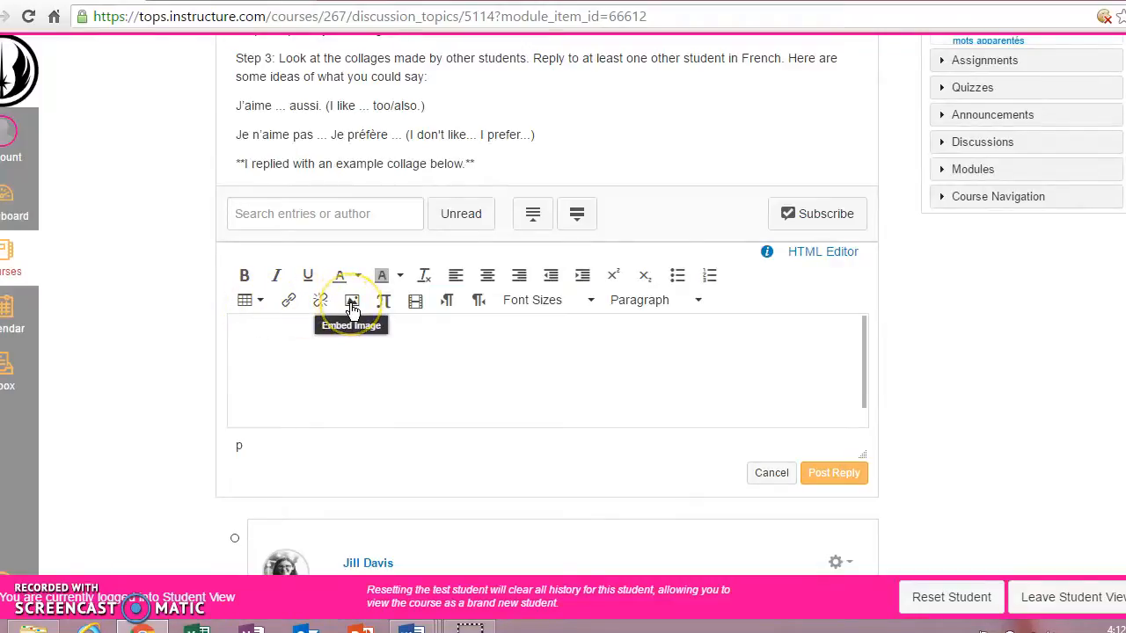
- Insert rocky.jpg from My files via the Canvas tab of the Embed Image dialog
left_click(352, 299)
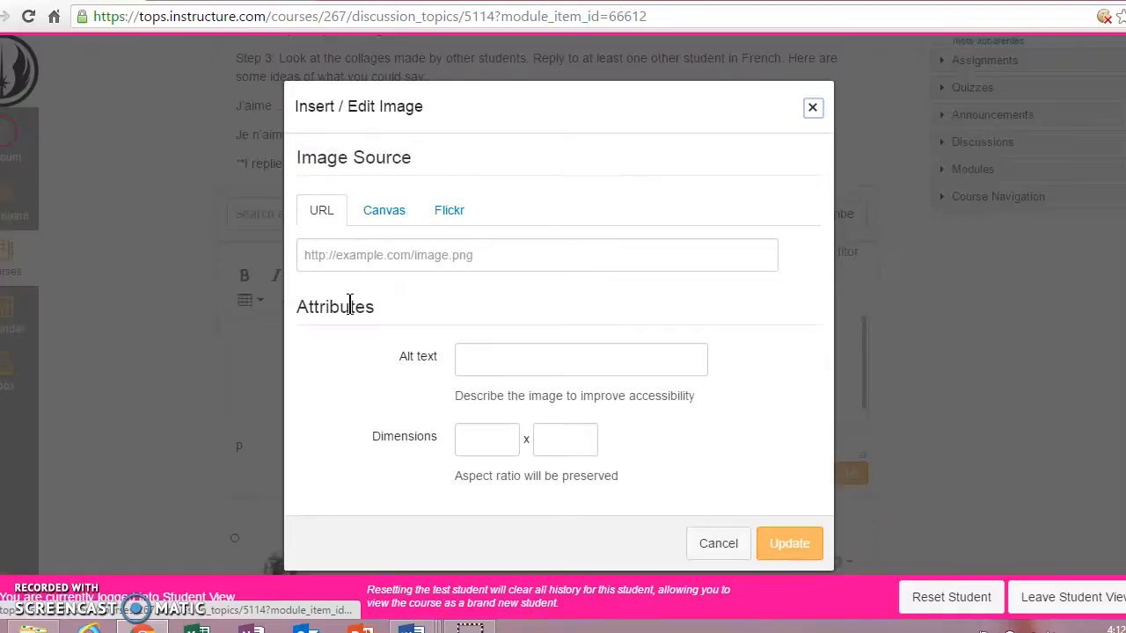
left_click(320, 210)
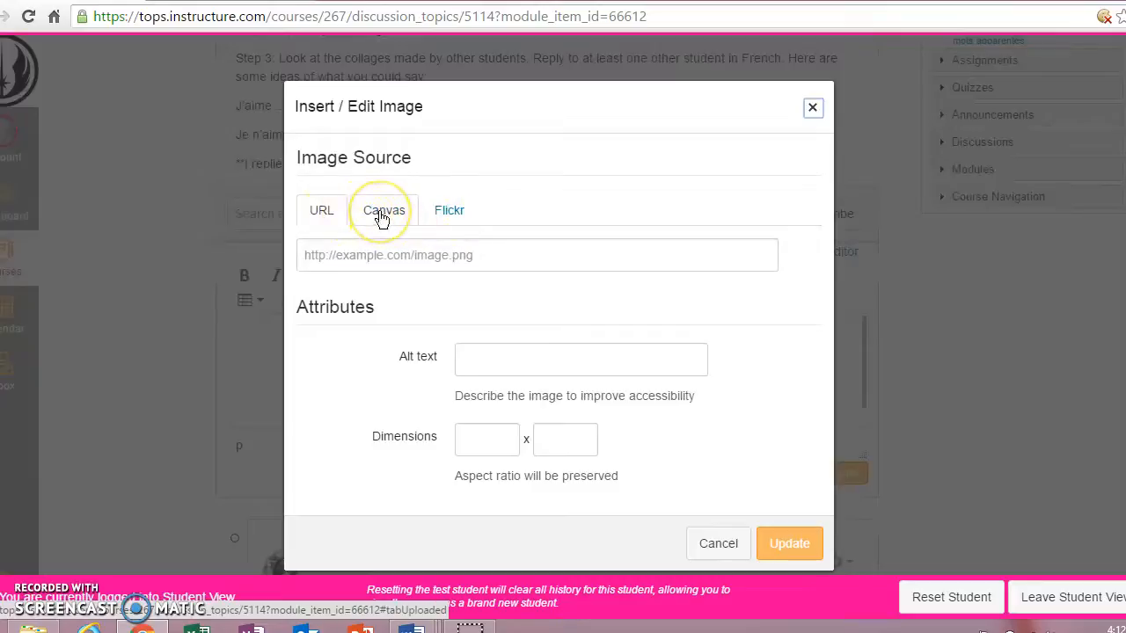
left_click(383, 211)
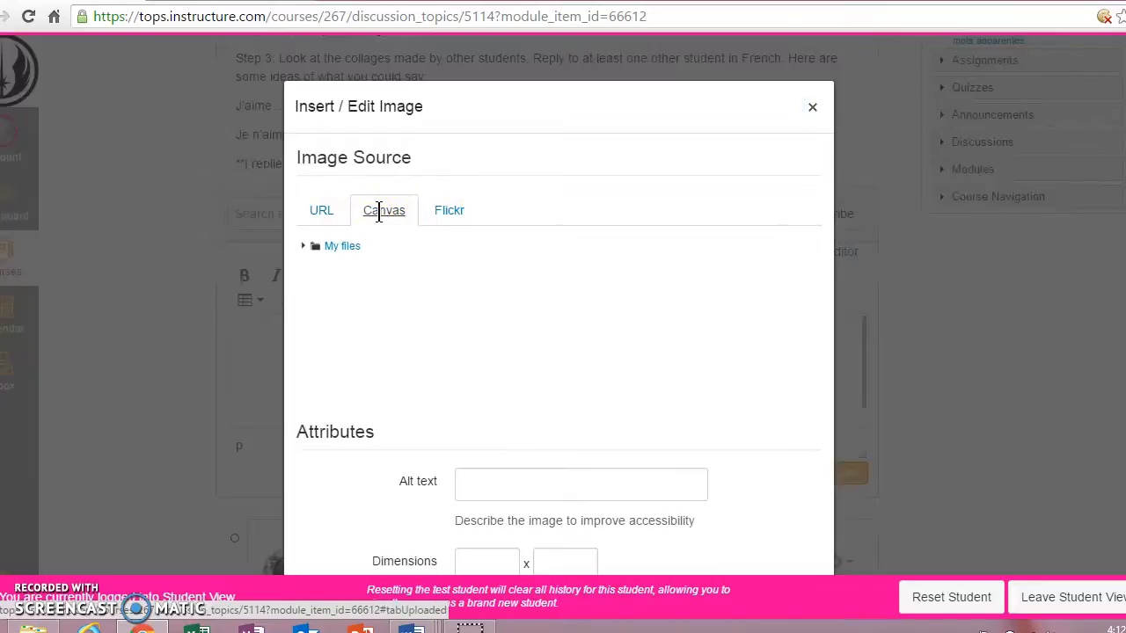
left_click(341, 246)
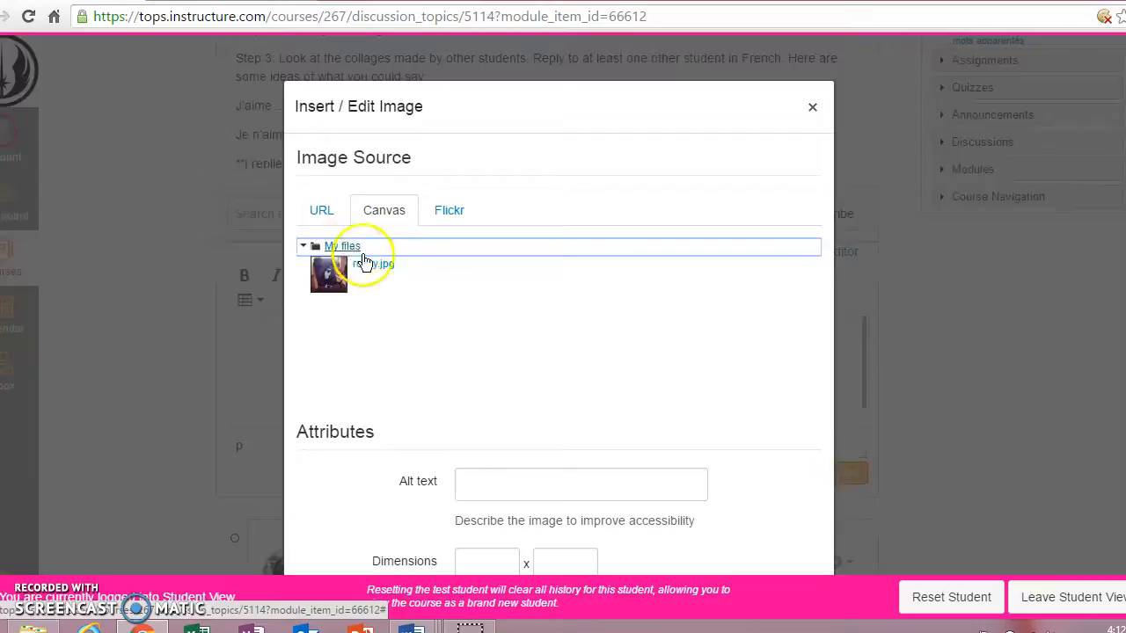
left_click(373, 264)
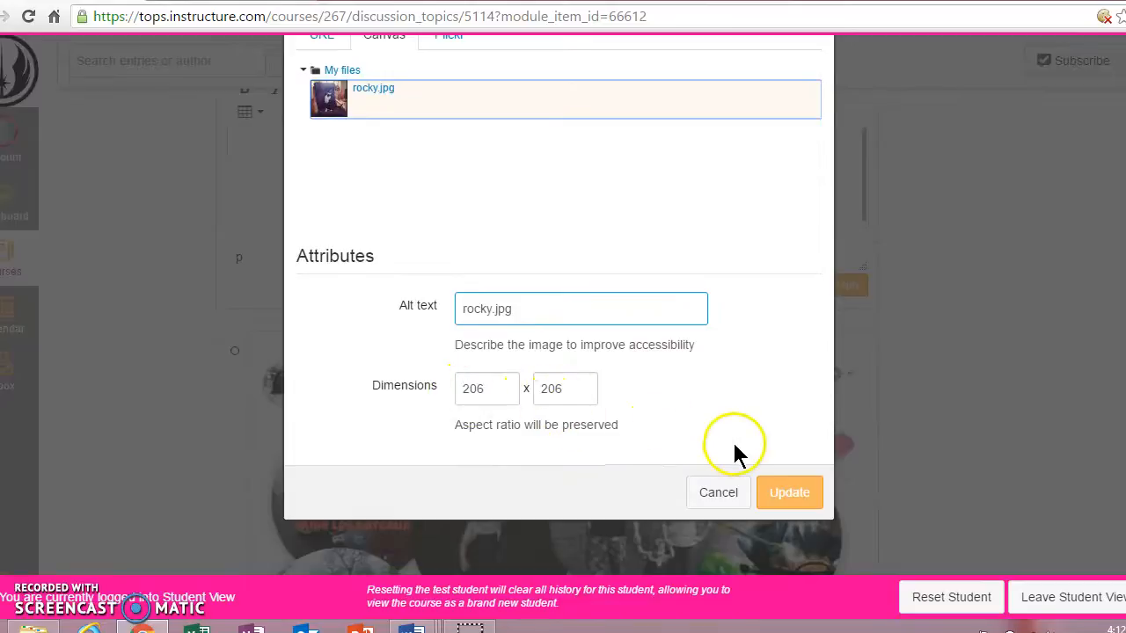
left_click(788, 493)
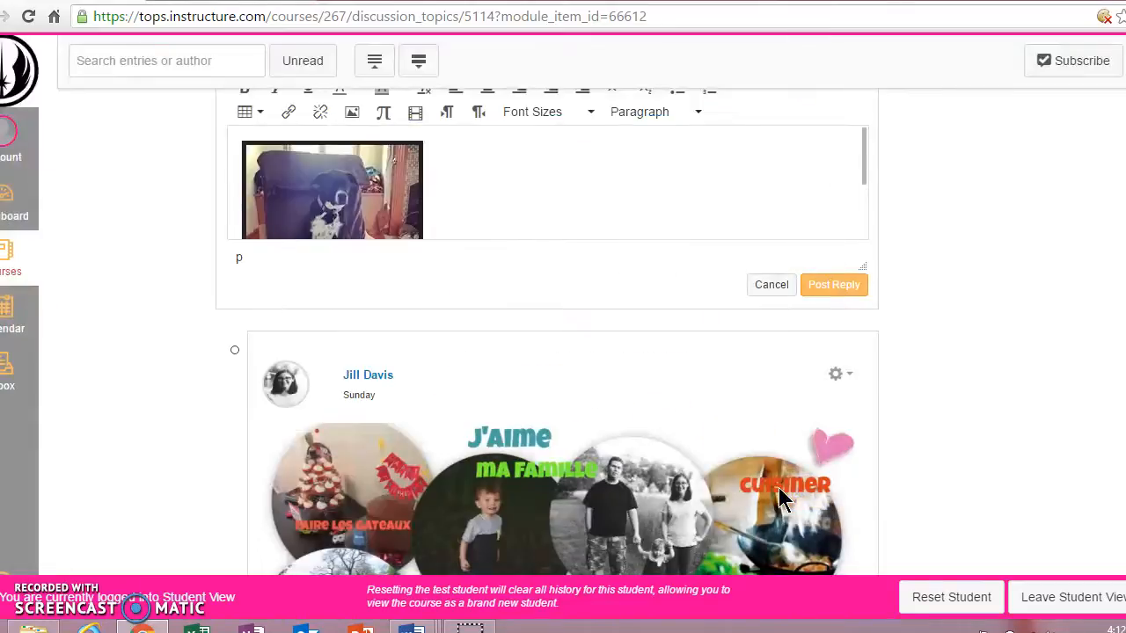